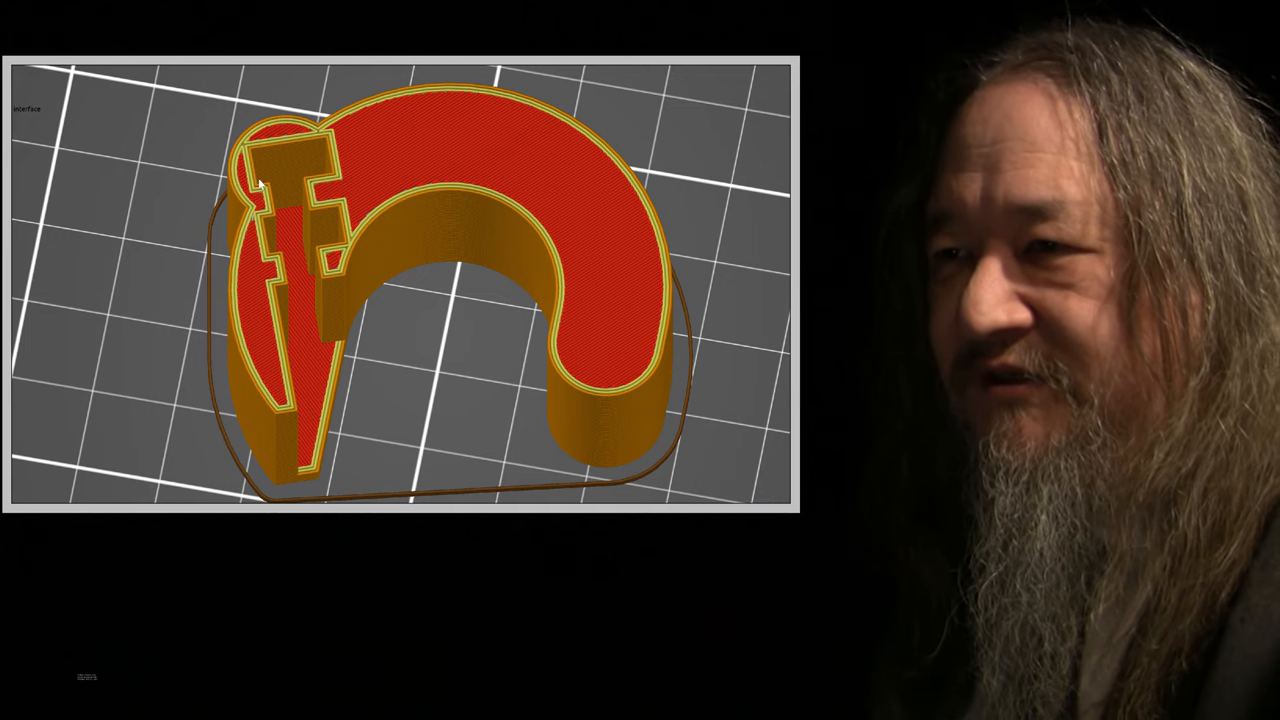
{"action": "mouse_move", "coordinate": [290, 408]}
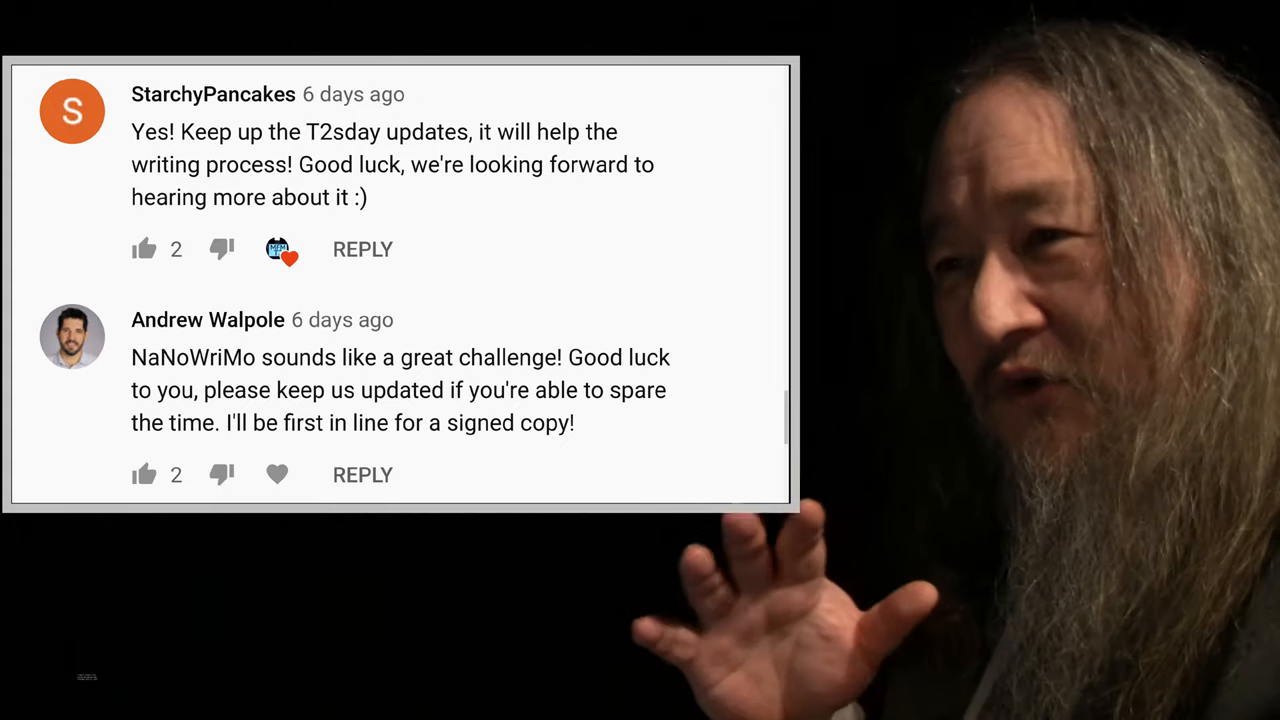
Place the cursor in the blank document, enable Tools > Voice typing, and start the microphone.
{"action": "scroll", "scroll_direction": "down", "scroll_amount": 3}
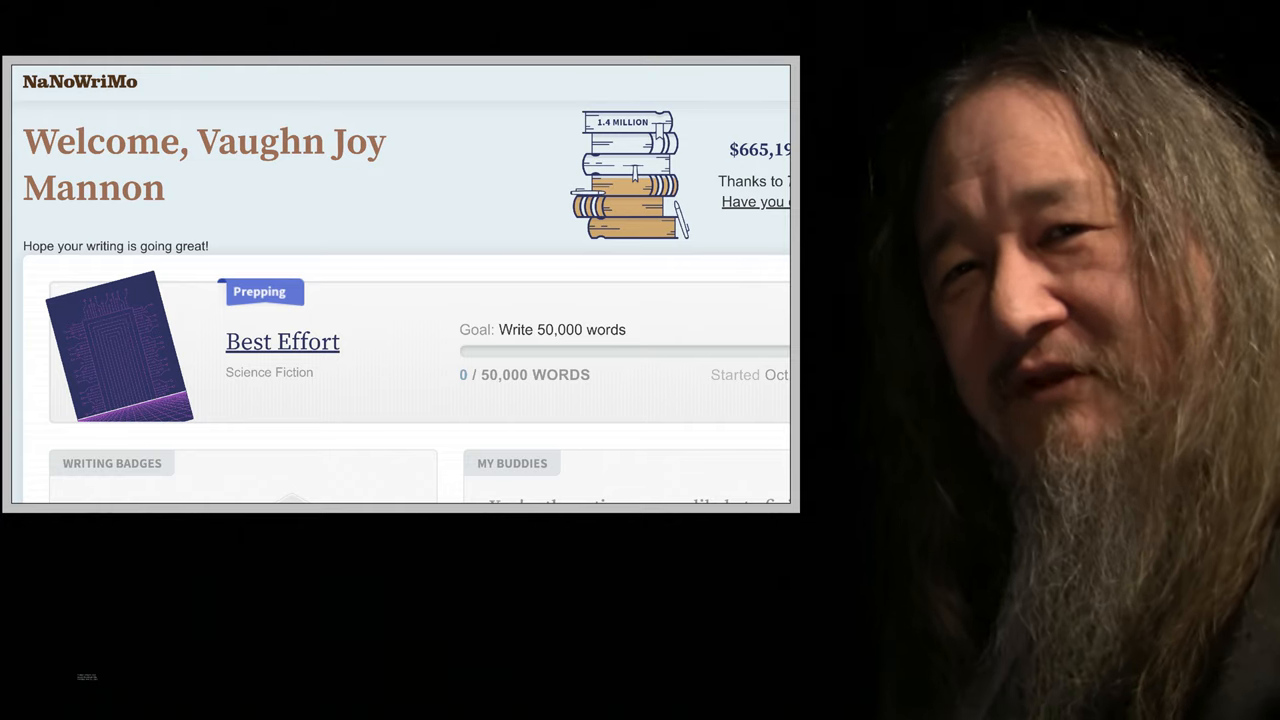
{"action": "scroll", "scroll_direction": "down", "scroll_amount": 3}
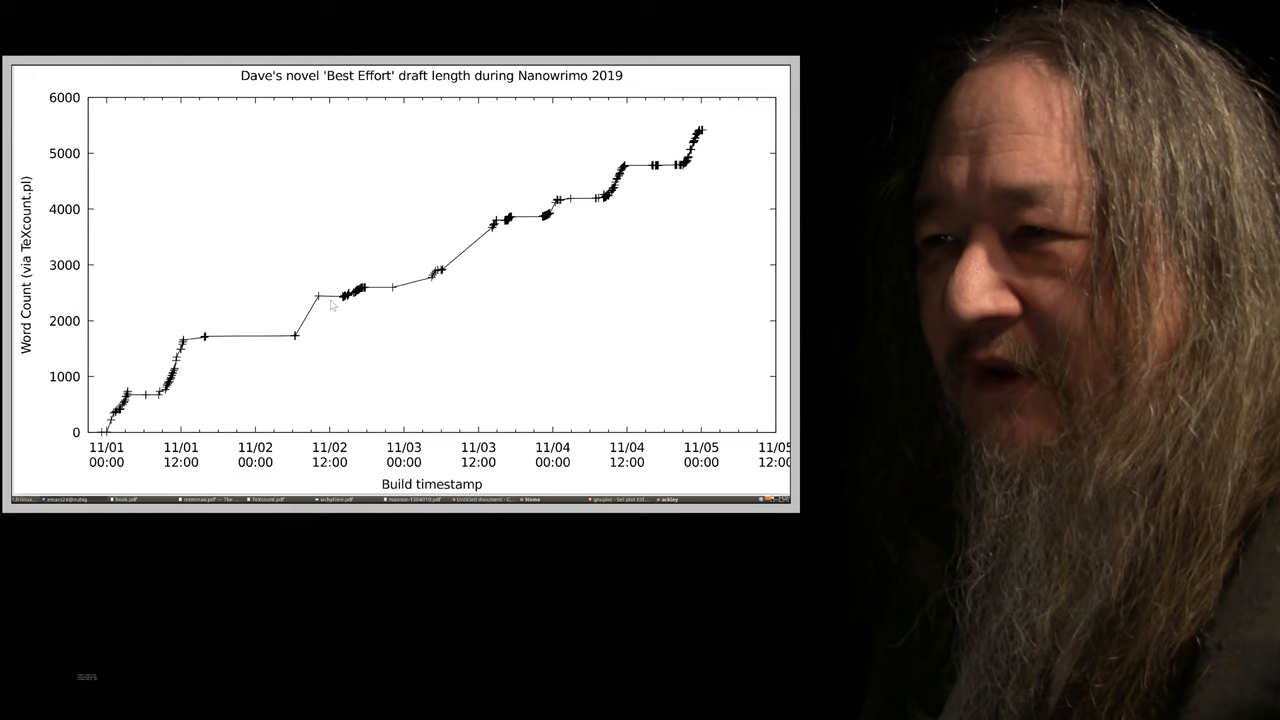
{"action": "mouse_move", "coordinate": [426, 298]}
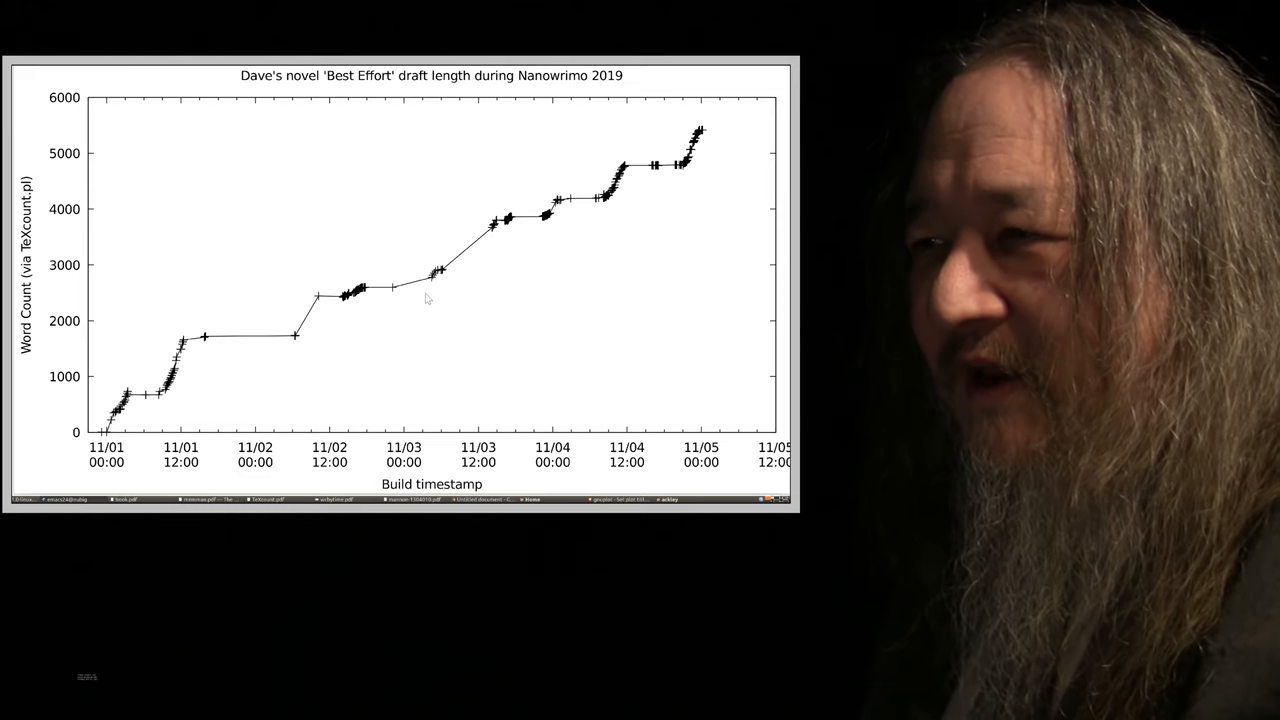
{"action": "mouse_move", "coordinate": [498, 238]}
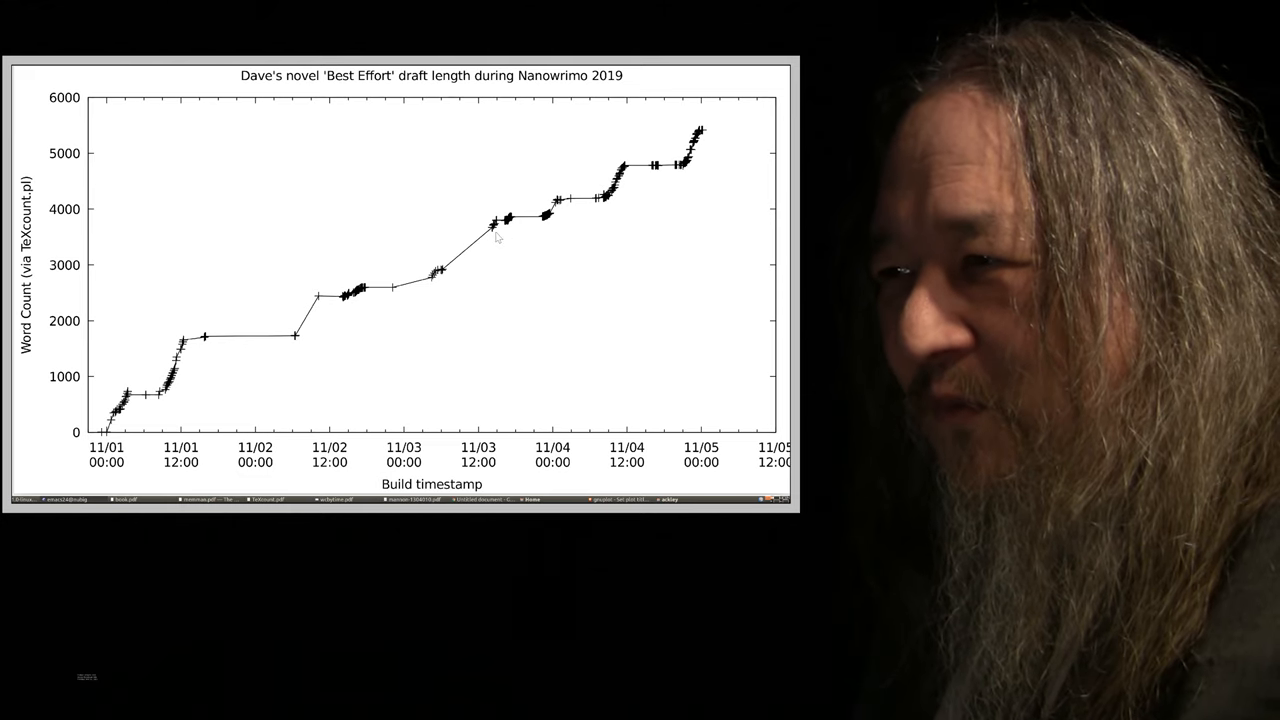
{"action": "mouse_move", "coordinate": [443, 282]}
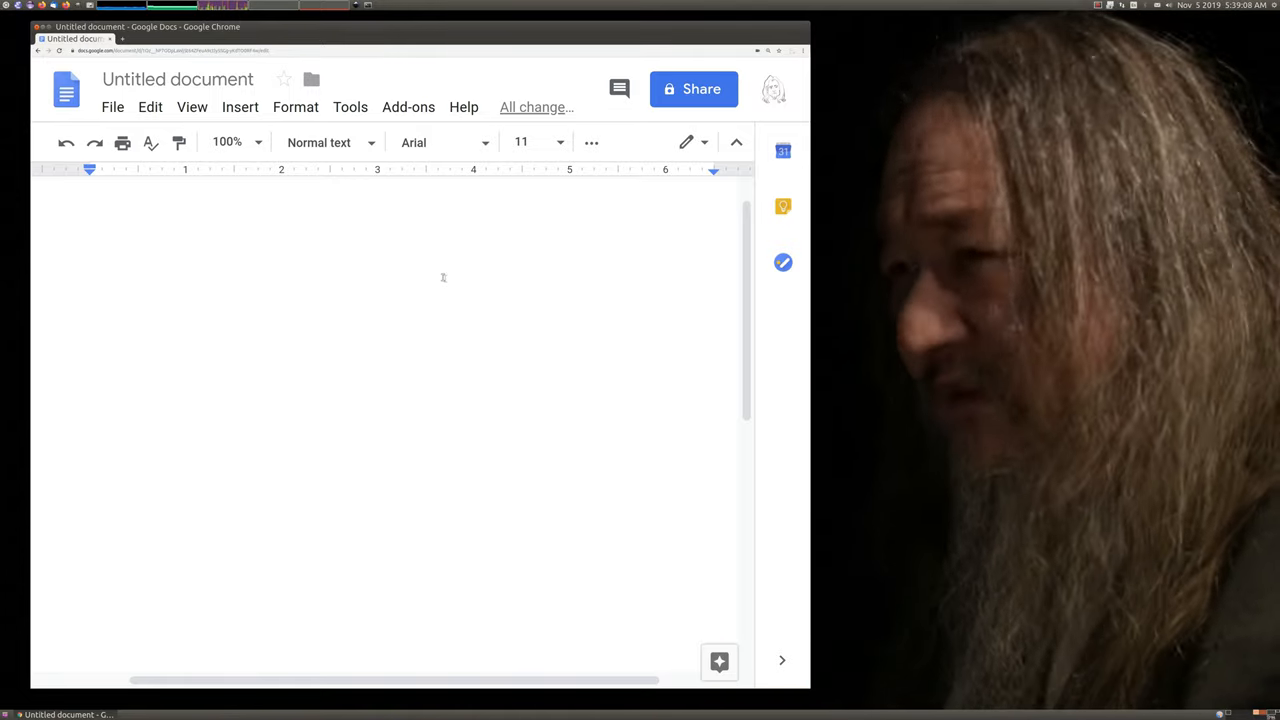
{"action": "left_click", "coordinate": [350, 107]}
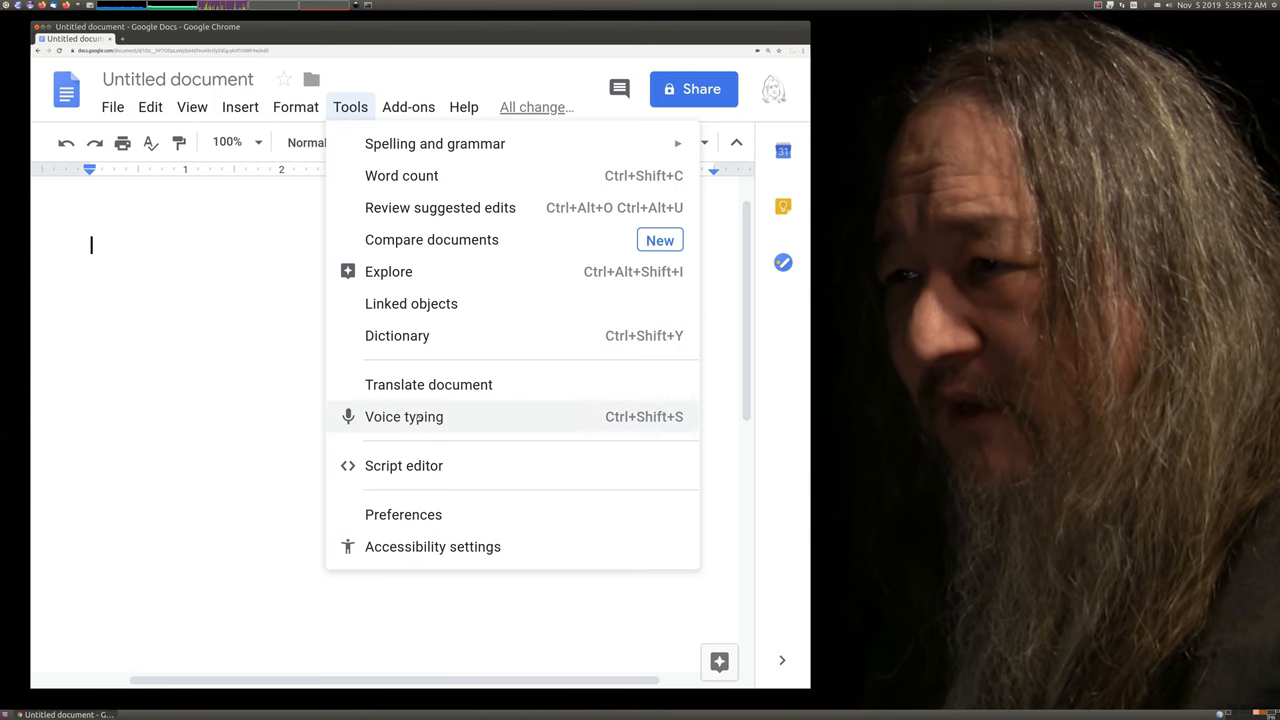
{"action": "left_click", "coordinate": [404, 416]}
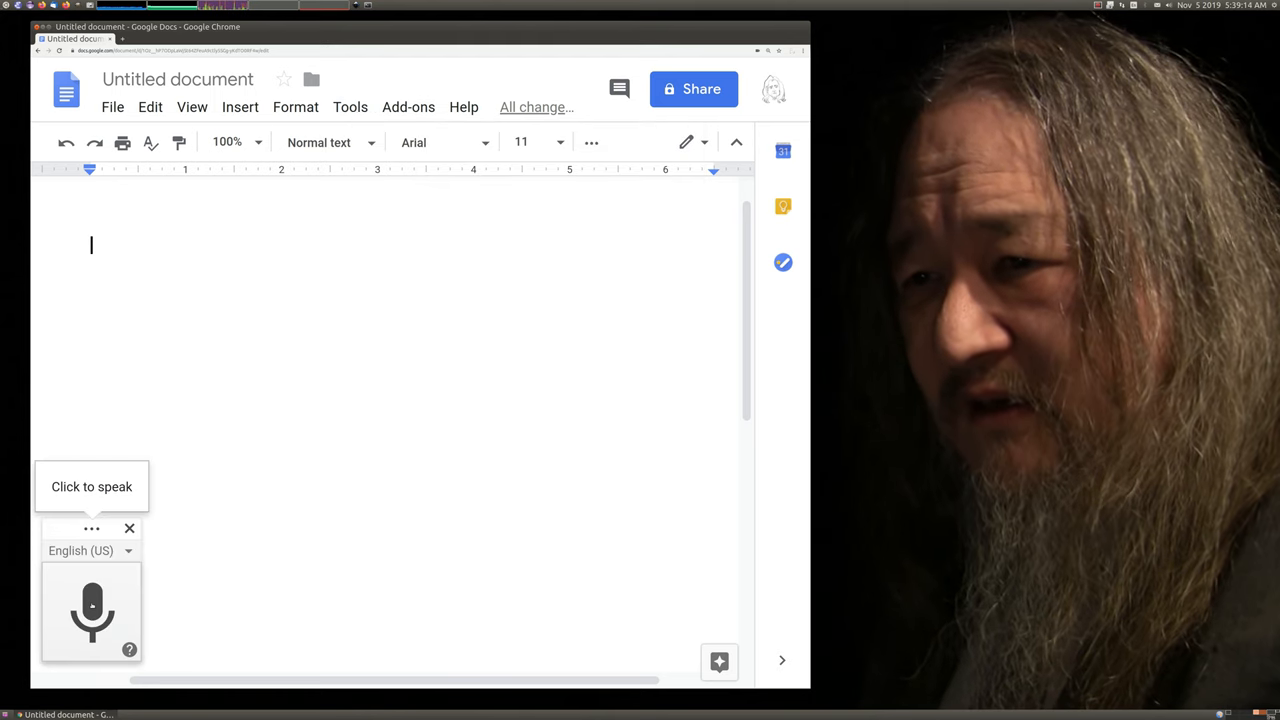
{"action": "left_click", "coordinate": [91, 611]}
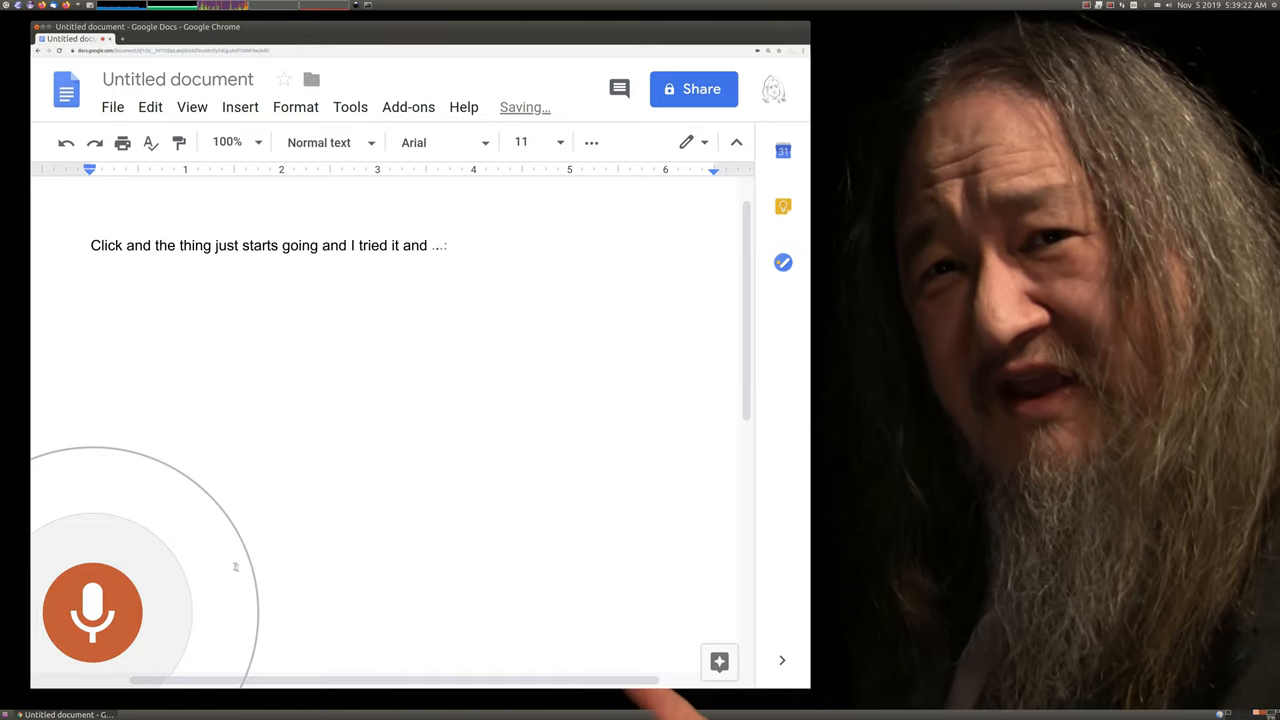
Dictate sentences on voice typing accuracy, spoken punctuation and machine learning processing units.
{"action": "type", "text": "it's really pretty accurate it's kind of"}
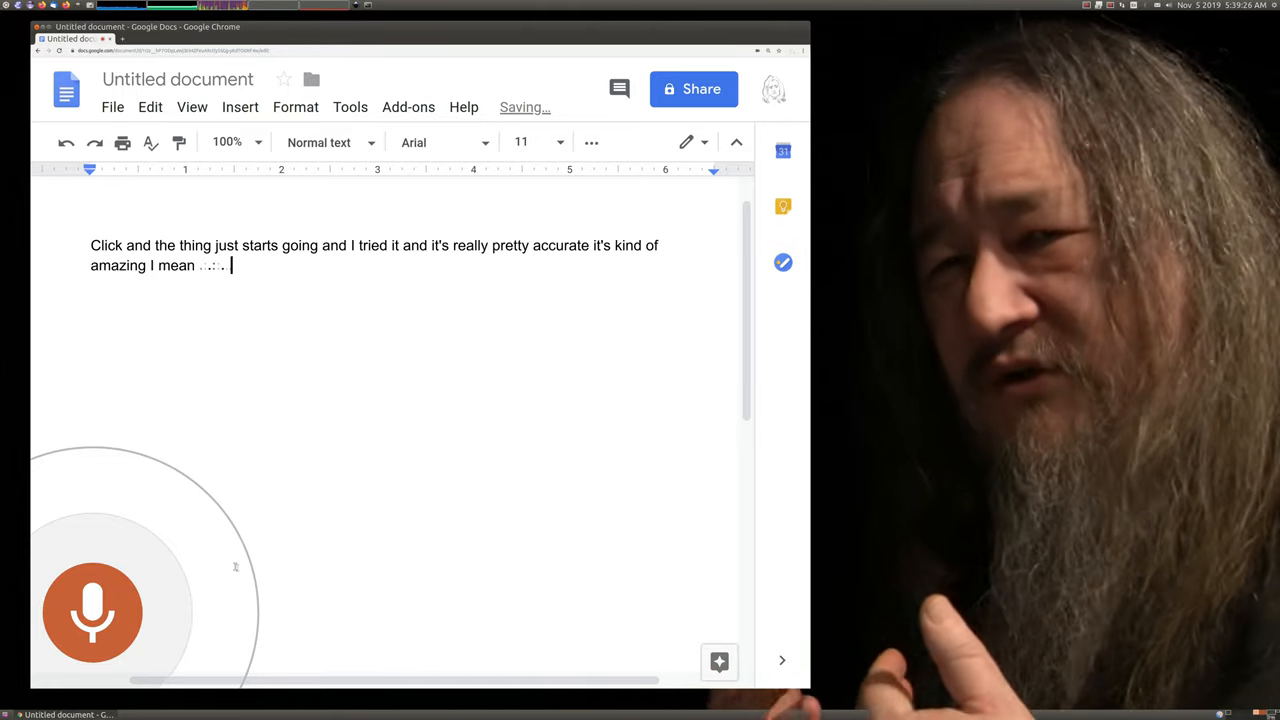
{"action": "type", "text": "once you get used to"}
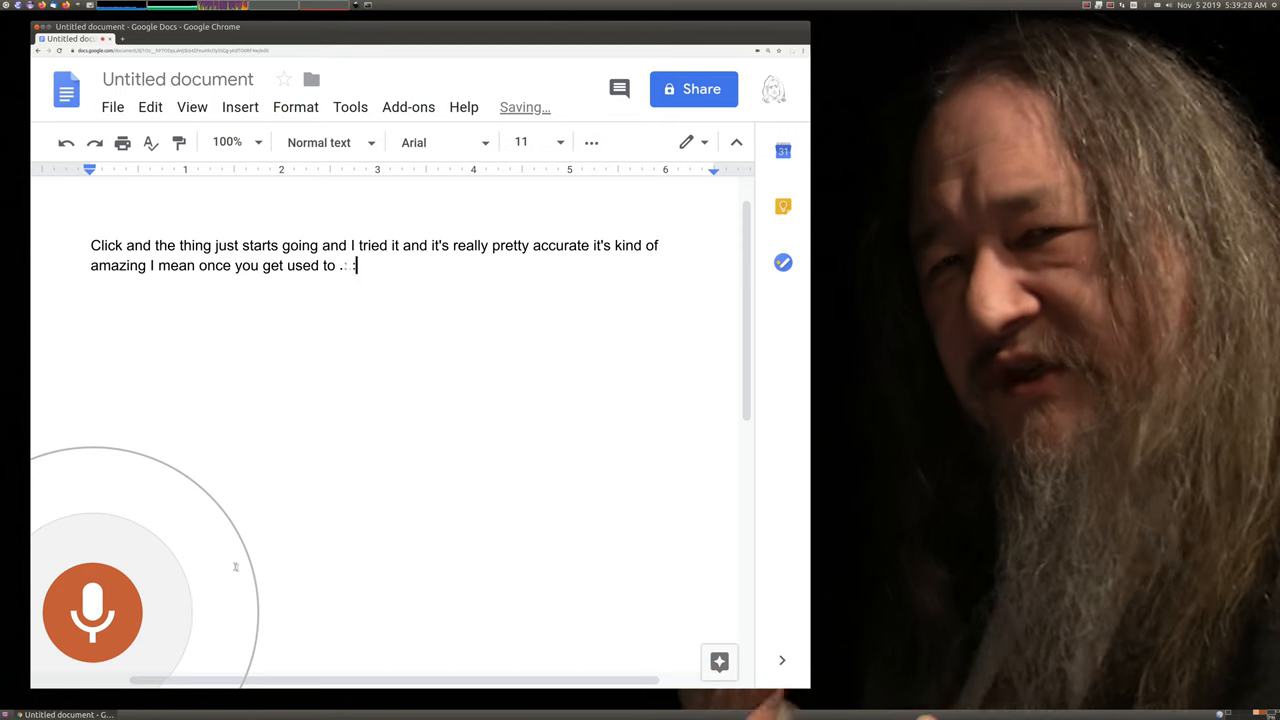
{"action": "type", "text": "doing the spoken"}
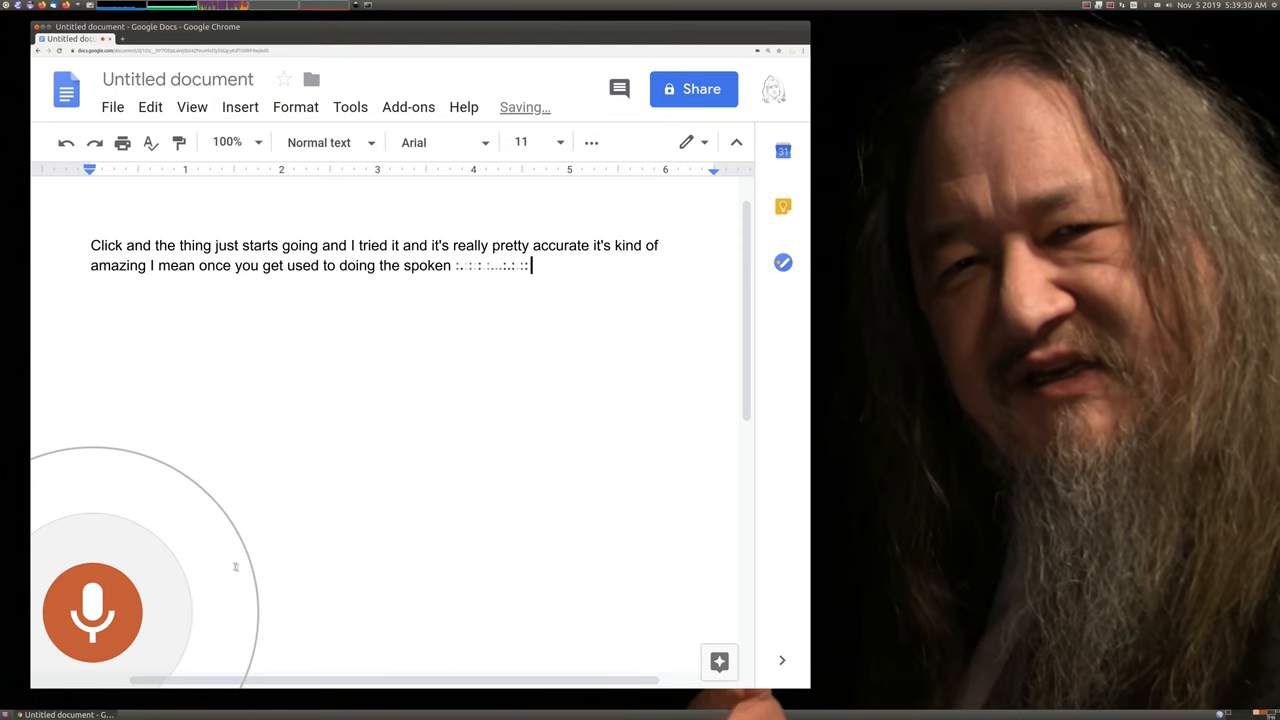
{"action": "type", "text": "punctuation idea of dictation, the result"}
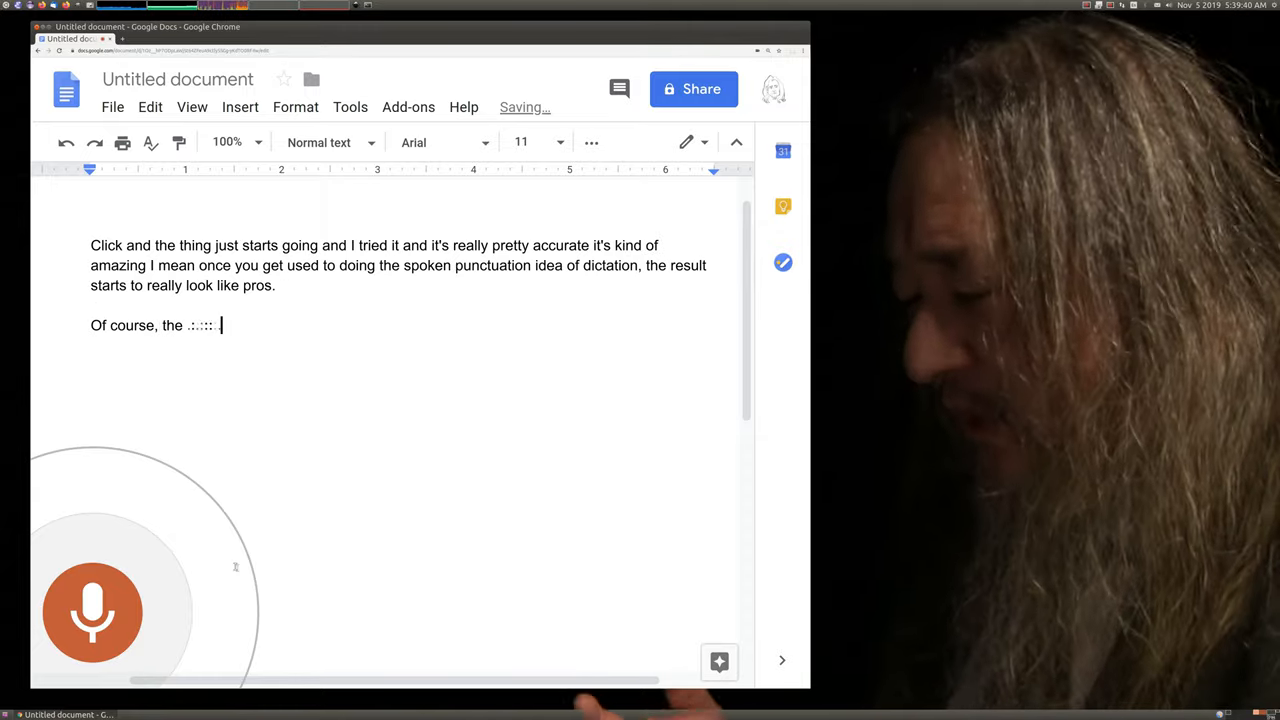
{"action": "type", "text": "hard part of it is, you."}
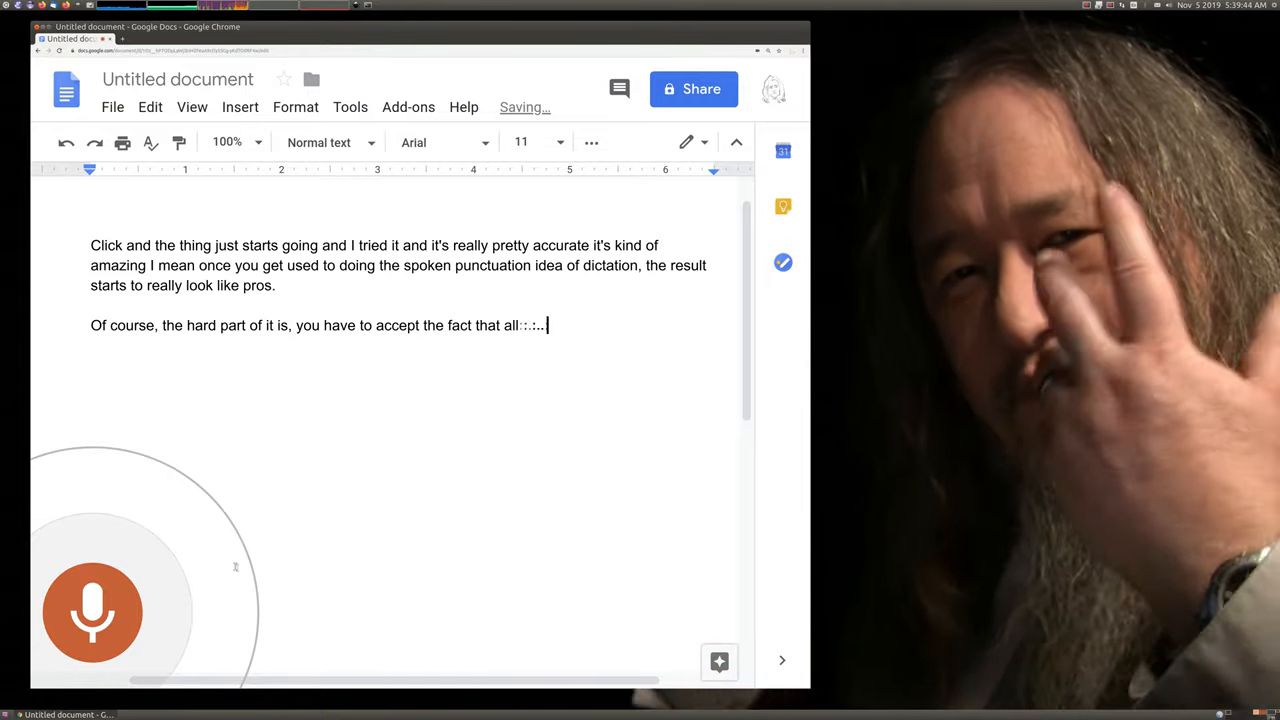
{"action": "type", "text": "your voice and your bits and"}
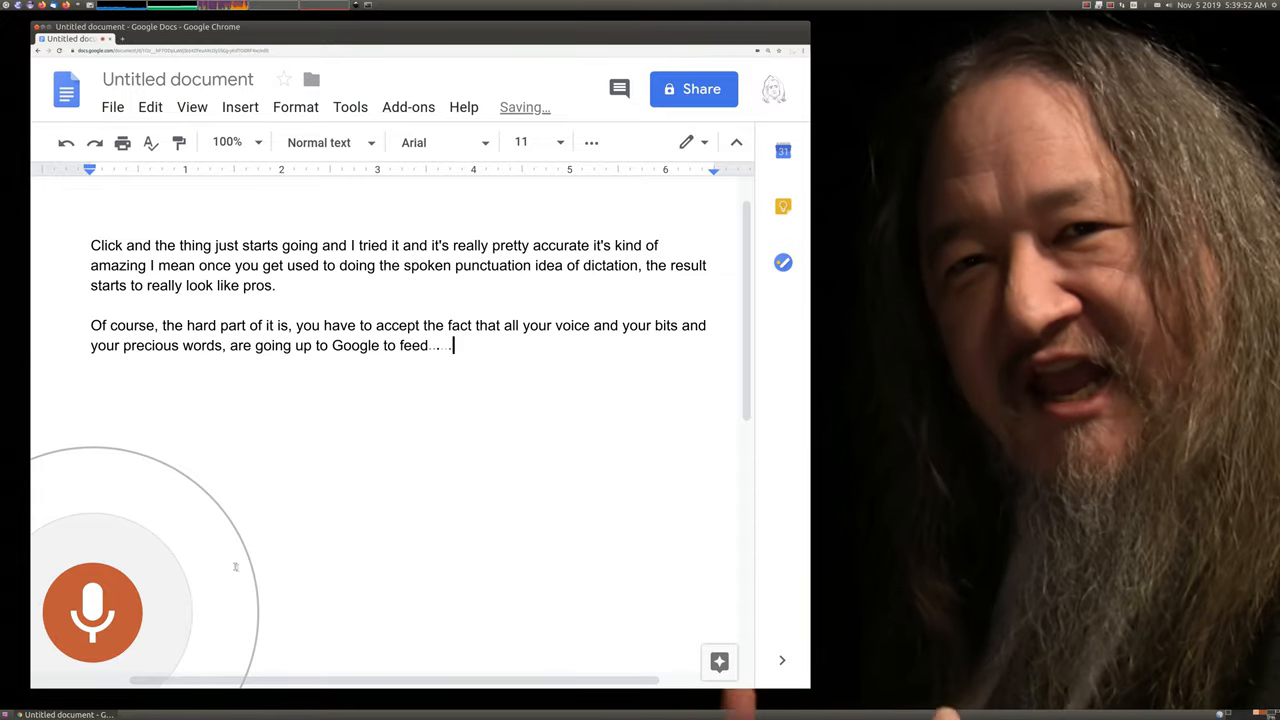
{"action": "type", "text": "the unending hunger."}
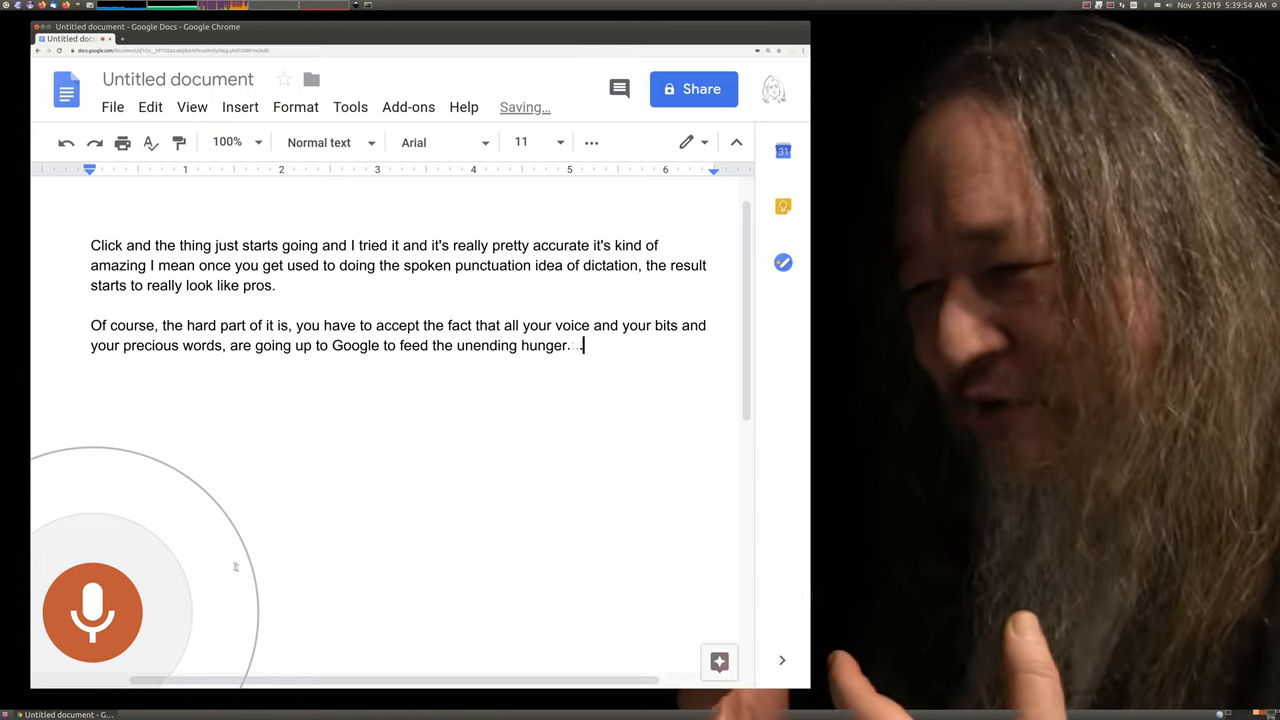
{"action": "type", "text": "of their machine learning"}
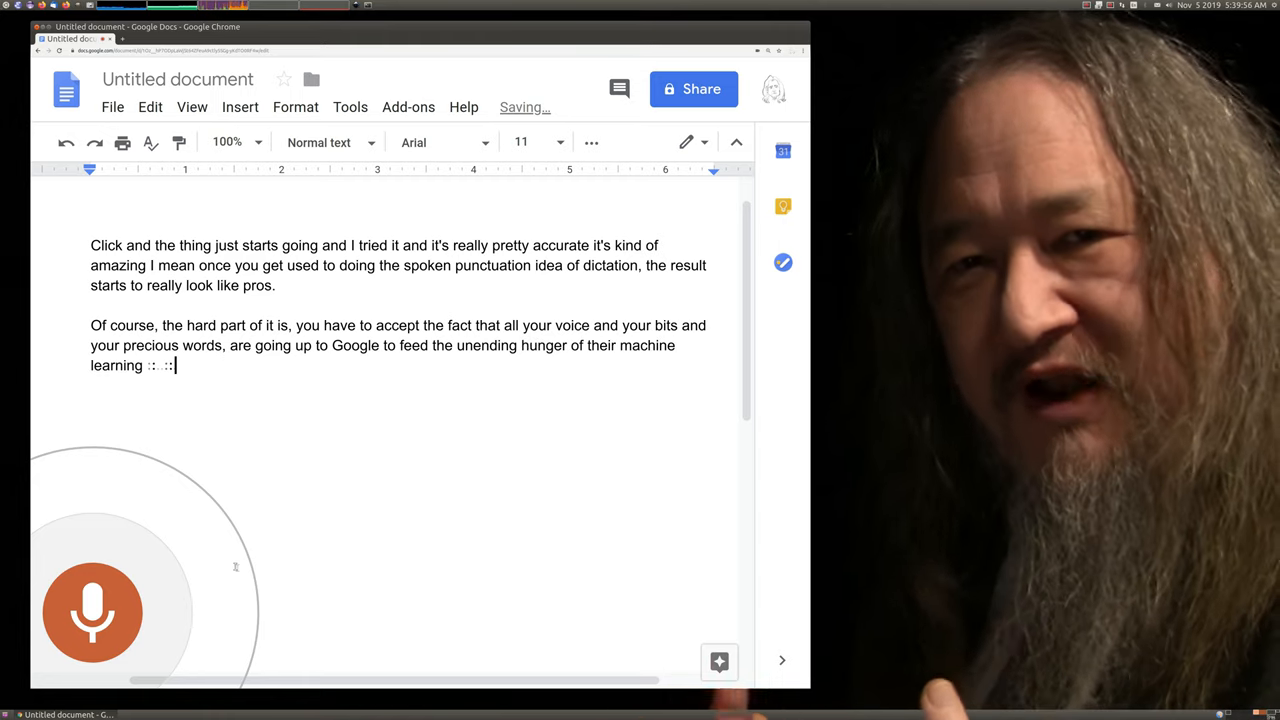
{"action": "type", "text": "tensor"}
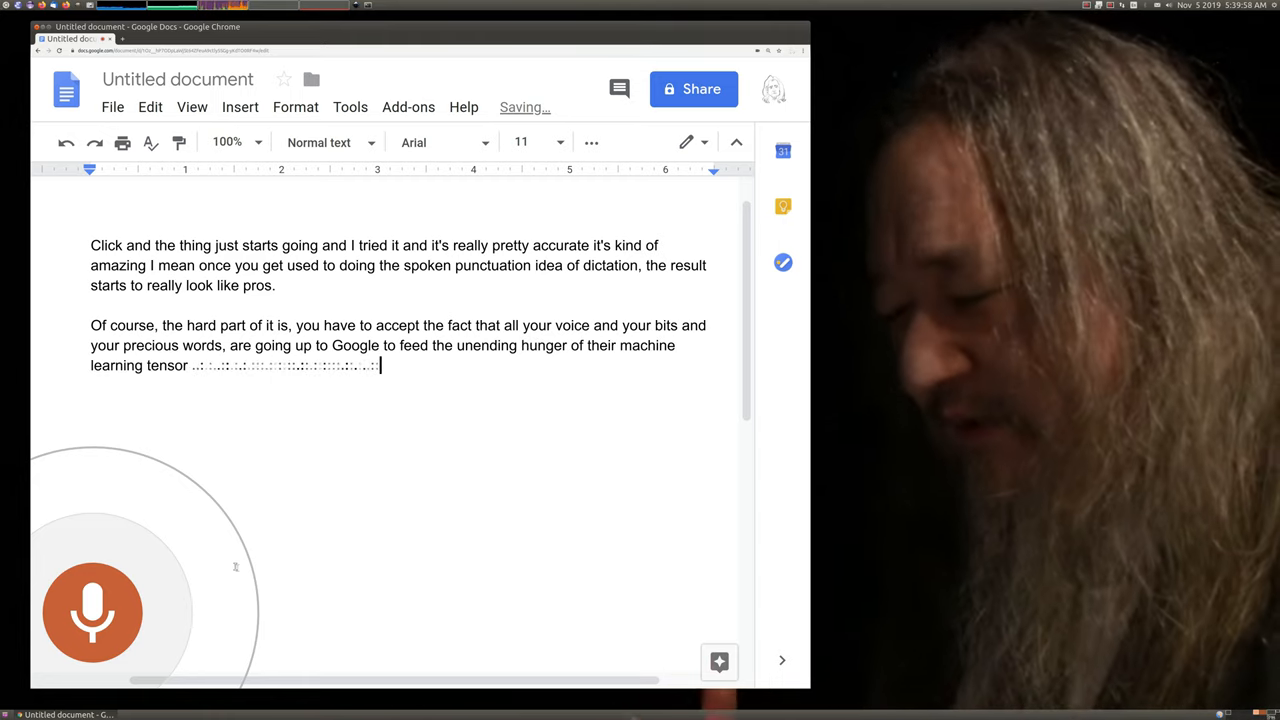
{"action": "type", "text": "processing units and so forth. And I'm not sure how I feel abou"}
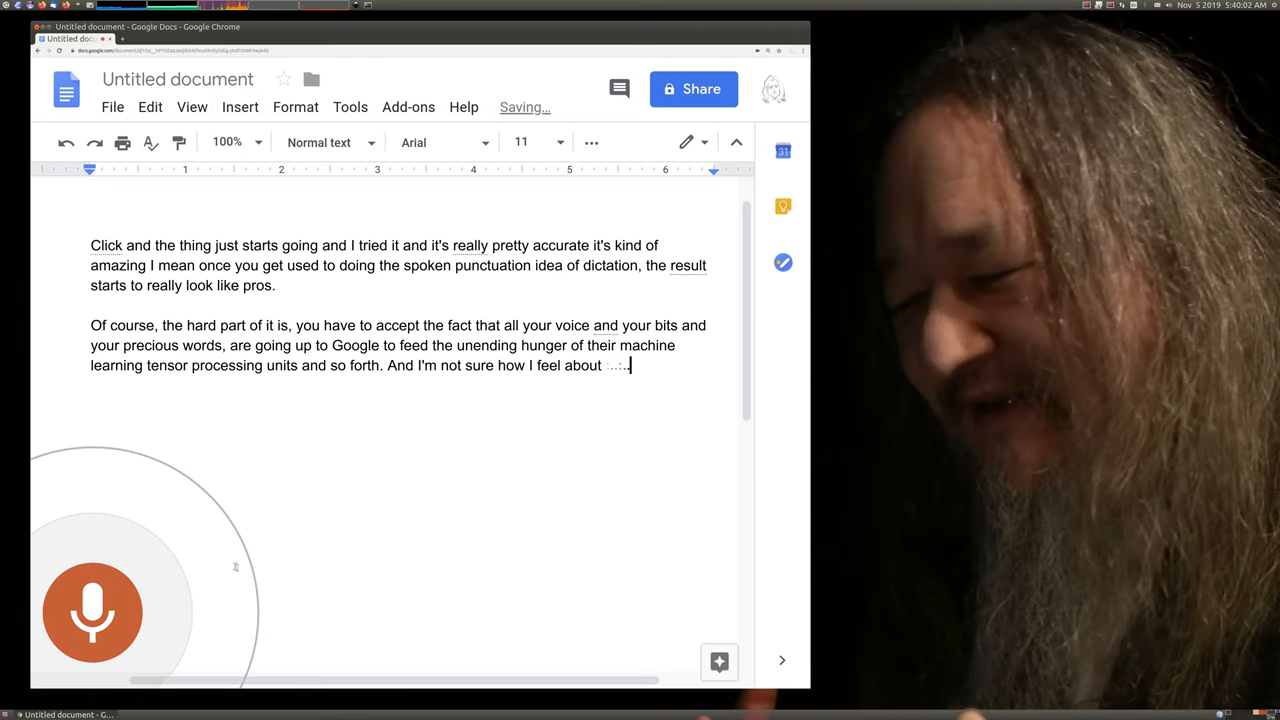
{"action": "type", "text": "that in general."}
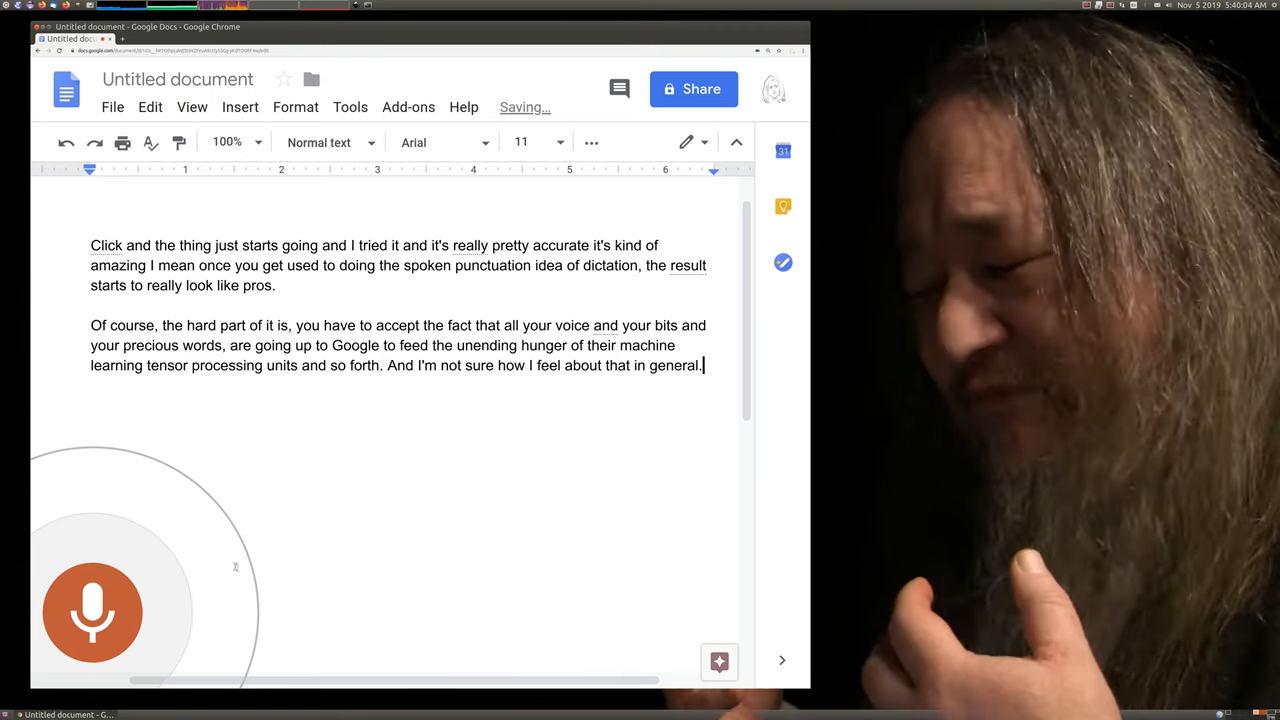
{"action": "type", "text": "But for the purposes."}
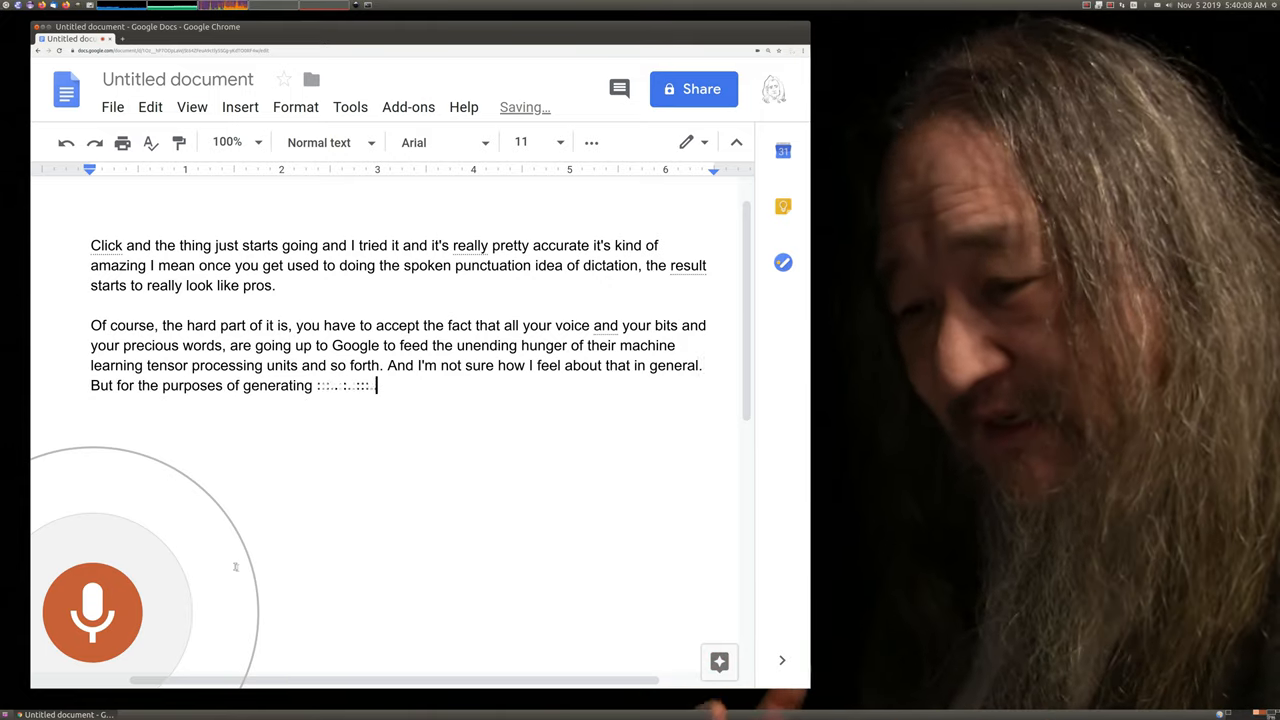
Dictate sentences about not rubbing out words and restating sentences, ending 'anyway'.
{"action": "type", "text": "text rapidly, particularly when I am trying to do"}
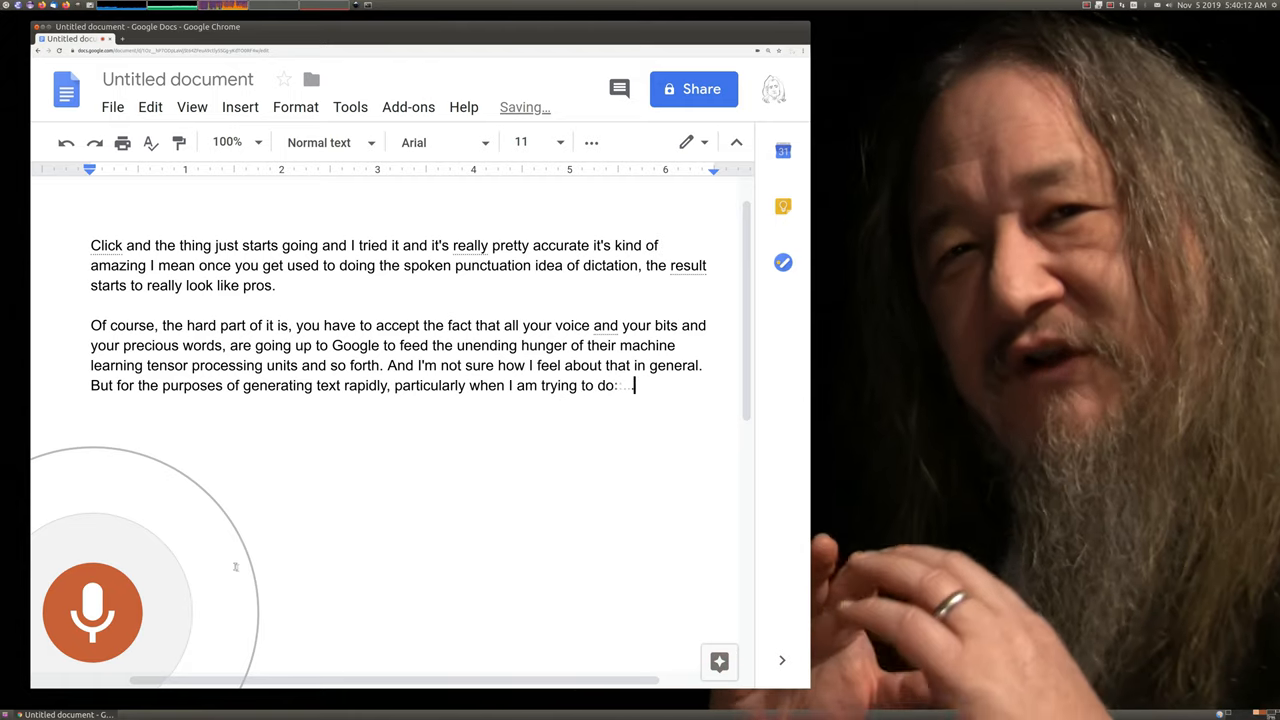
{"action": "type", "text": "short of a new"}
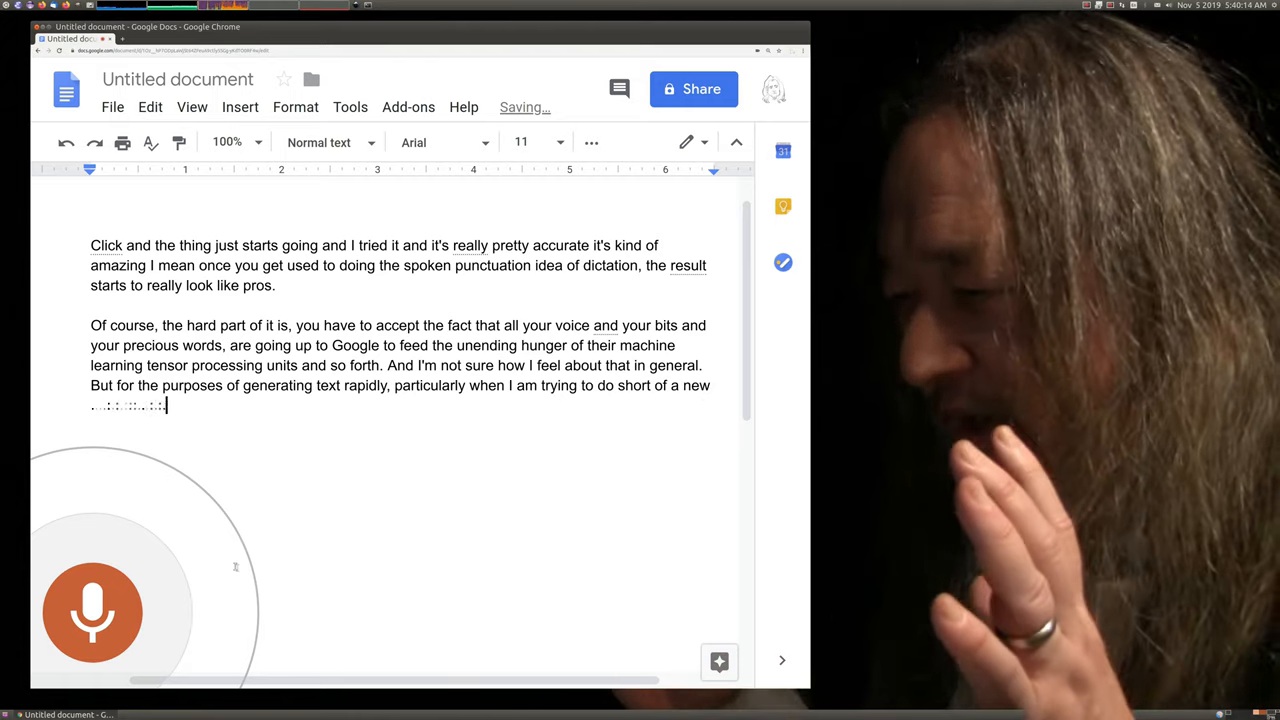
{"action": "type", "text": "seen a new area of the story rather than something that's more.."}
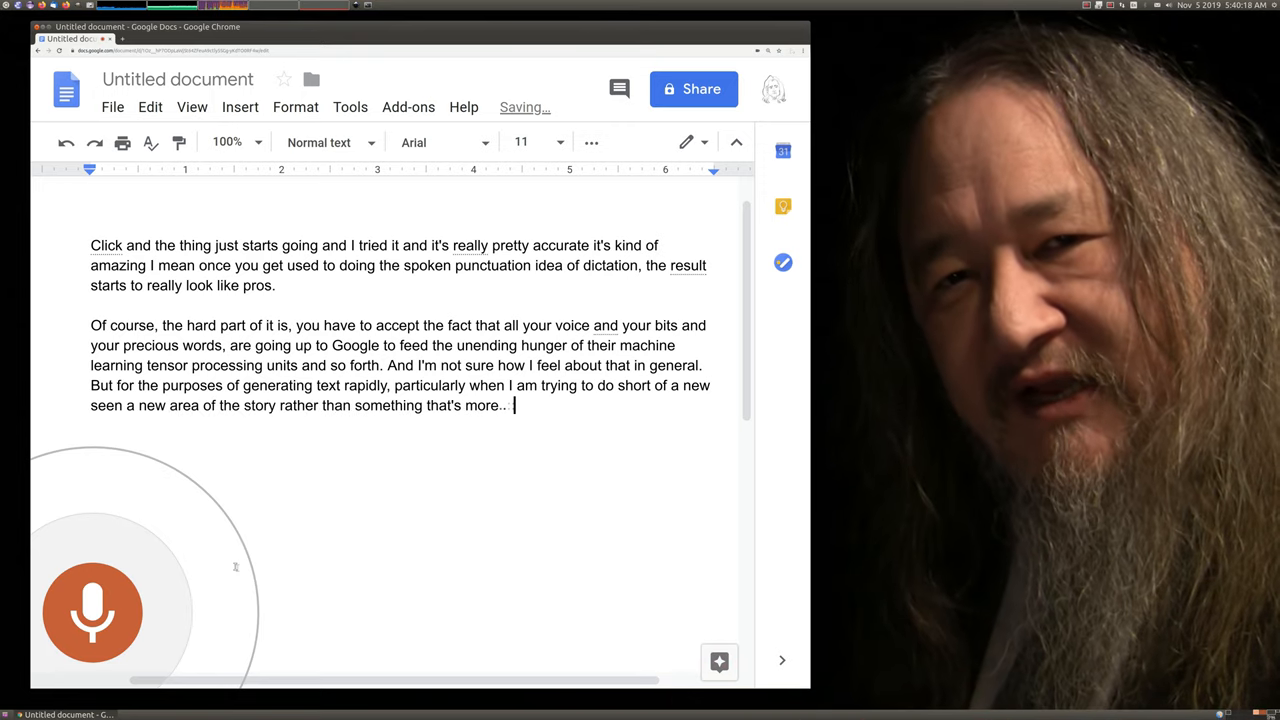
{"action": "type", "text": "in line with what's come before,"}
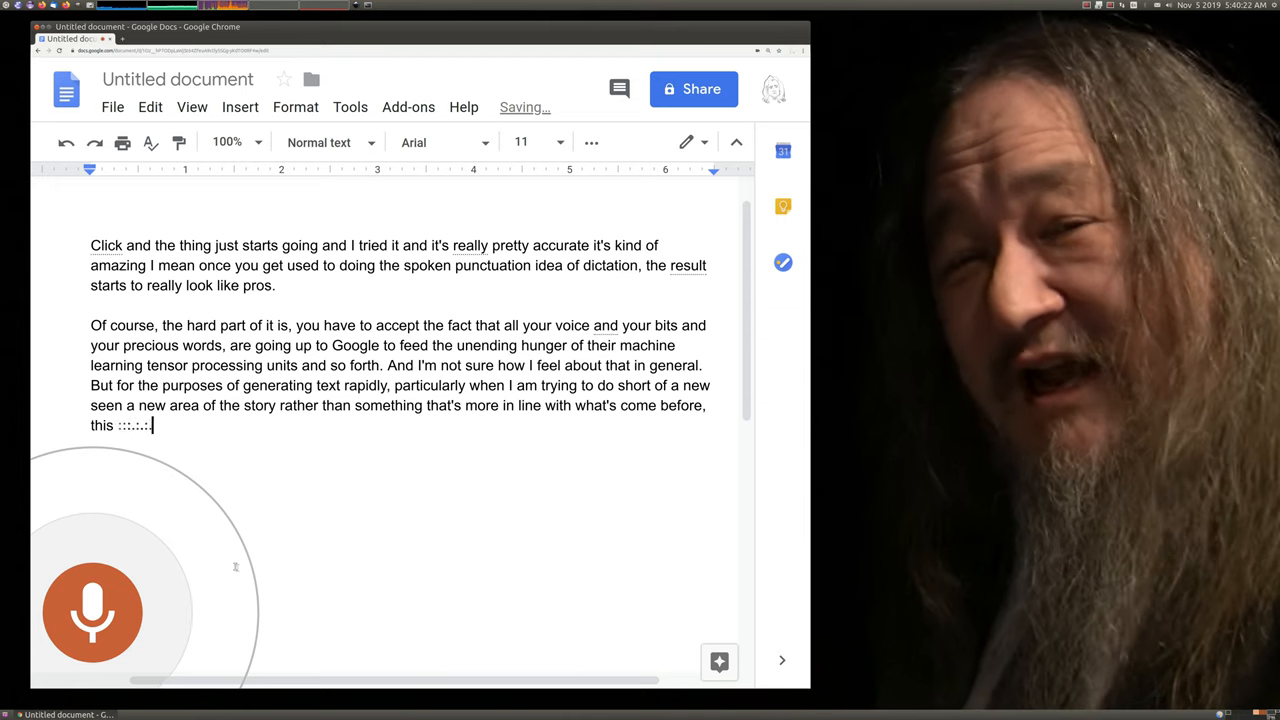
{"action": "type", "text": "voice typing thing is great"}
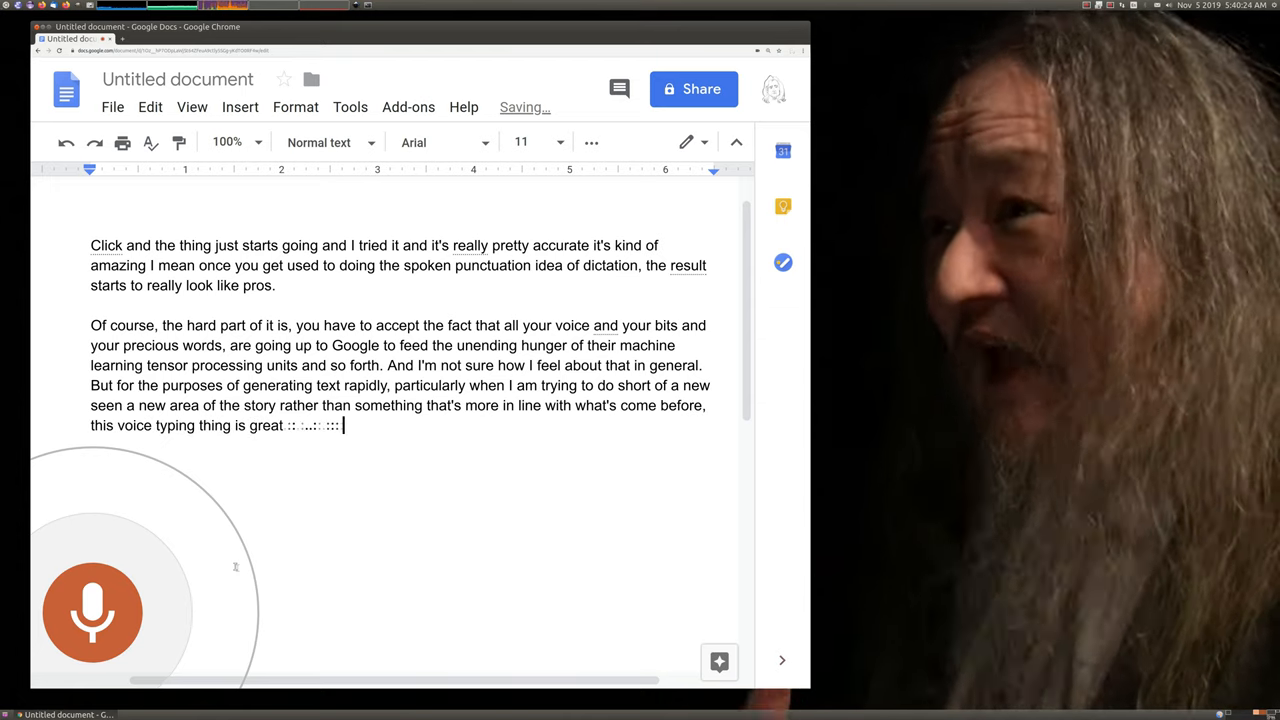
{"action": "type", "text": "because I don't know how to"}
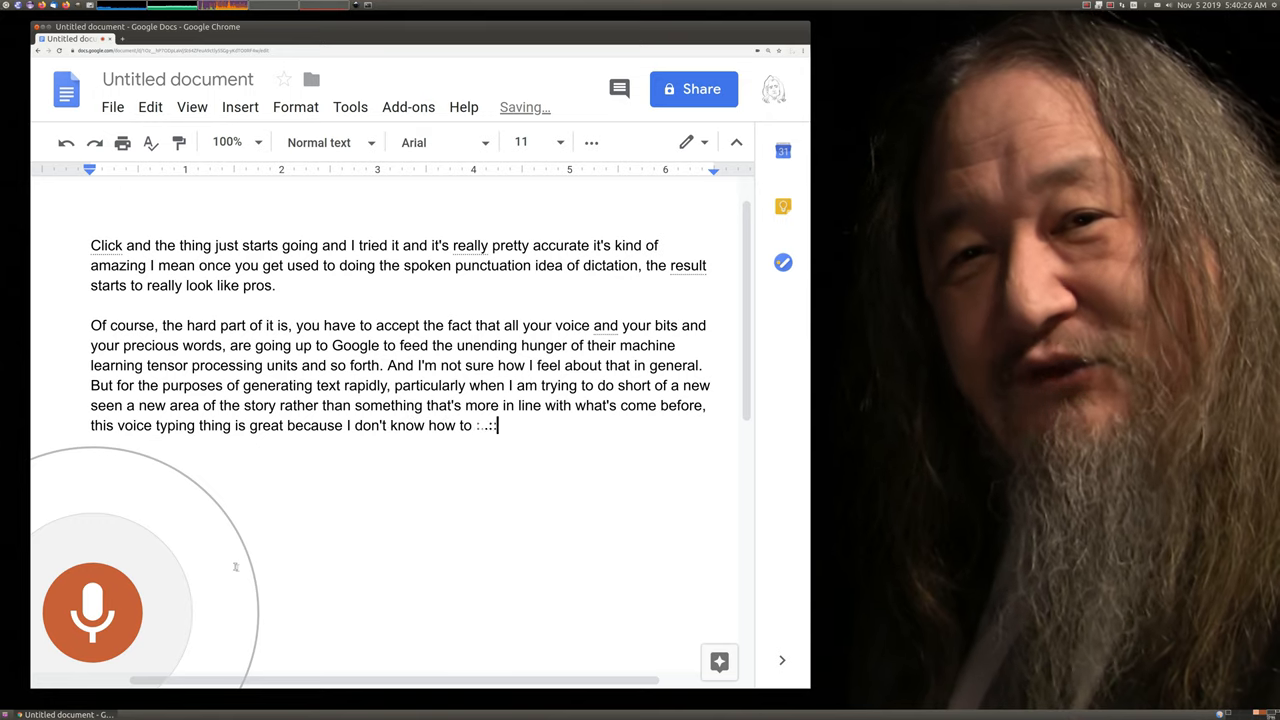
{"action": "type", "text": "rub out the last"}
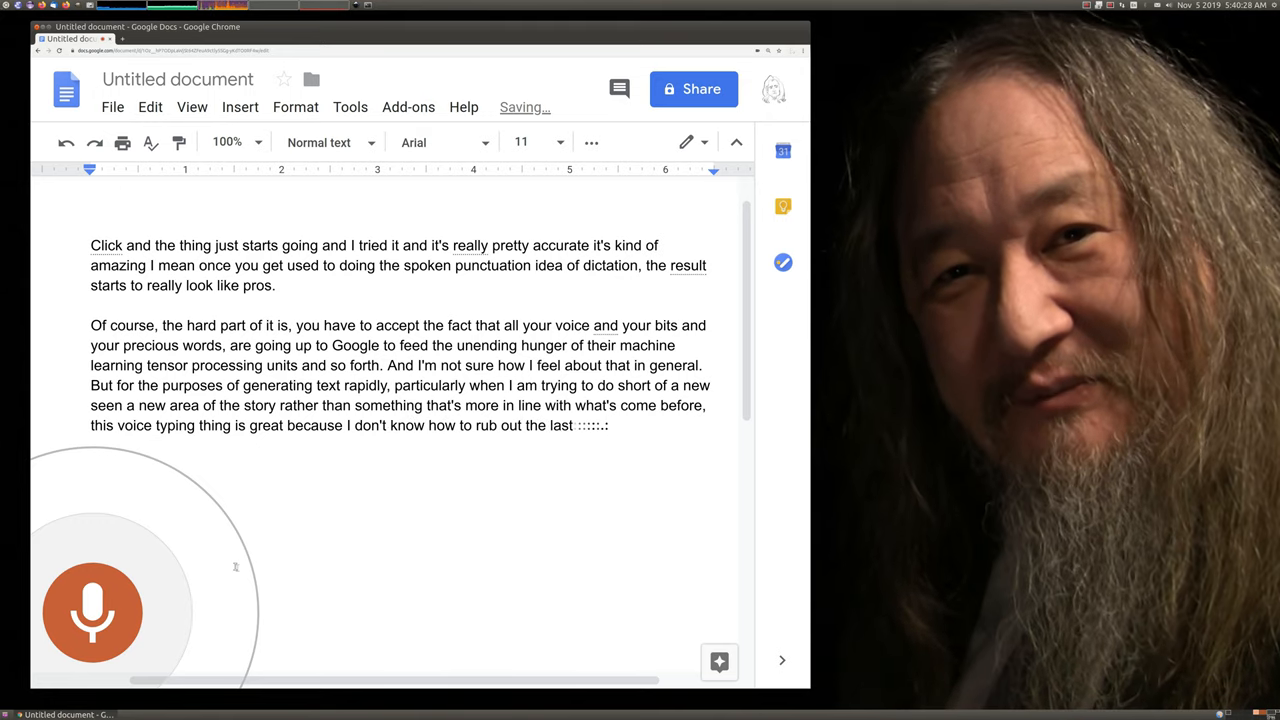
{"action": "type", "text": "word! So what I"}
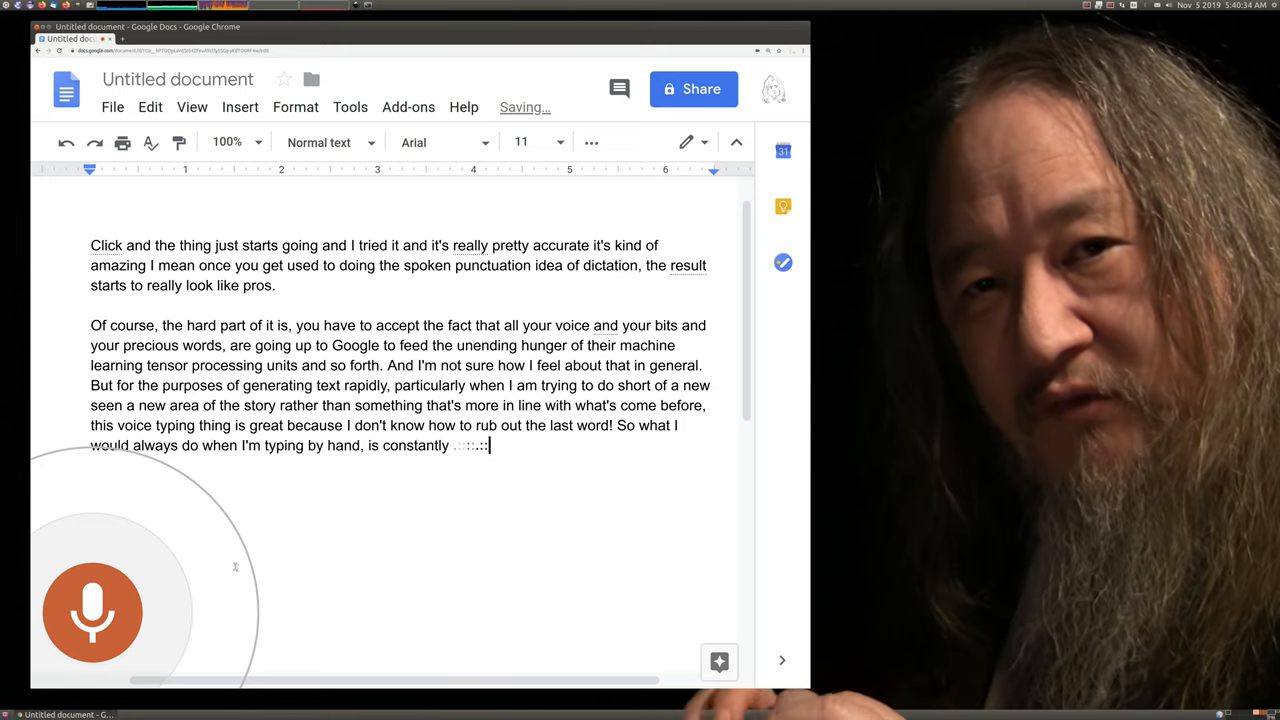
{"action": "type", "text": "being rewriting what I just did, I don't"}
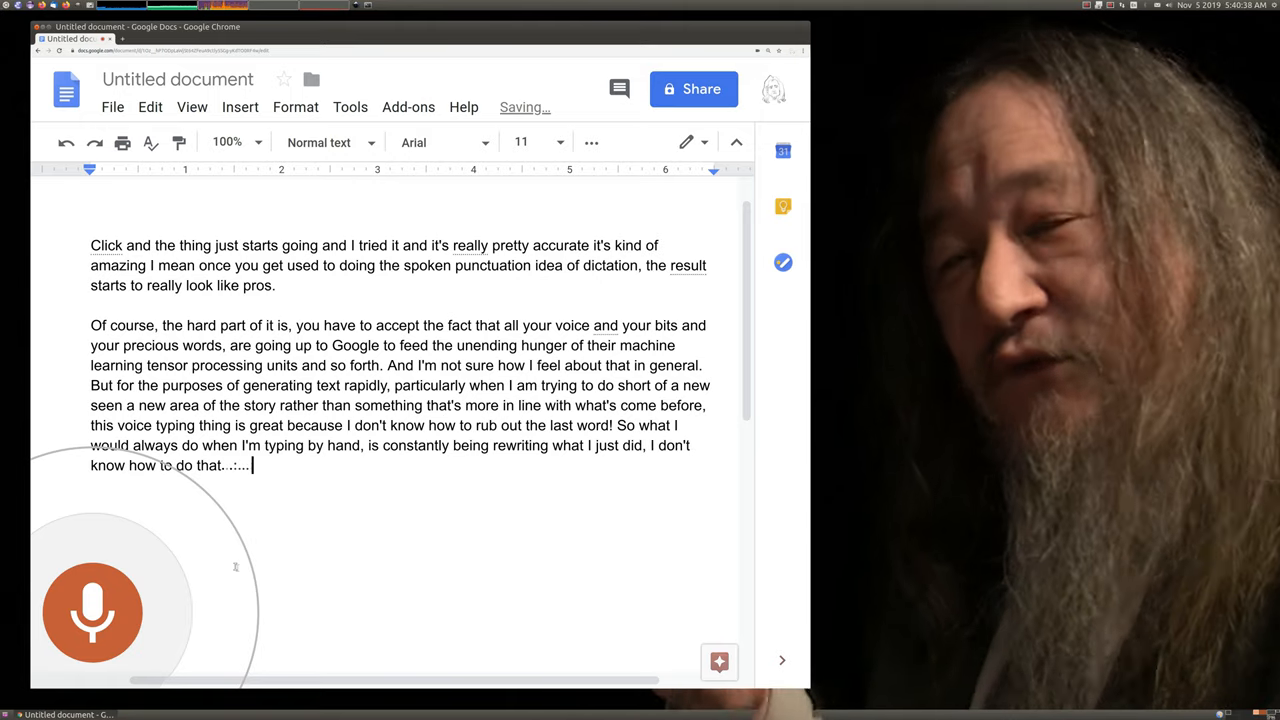
{"action": "type", "text": "with this voice typing so I"}
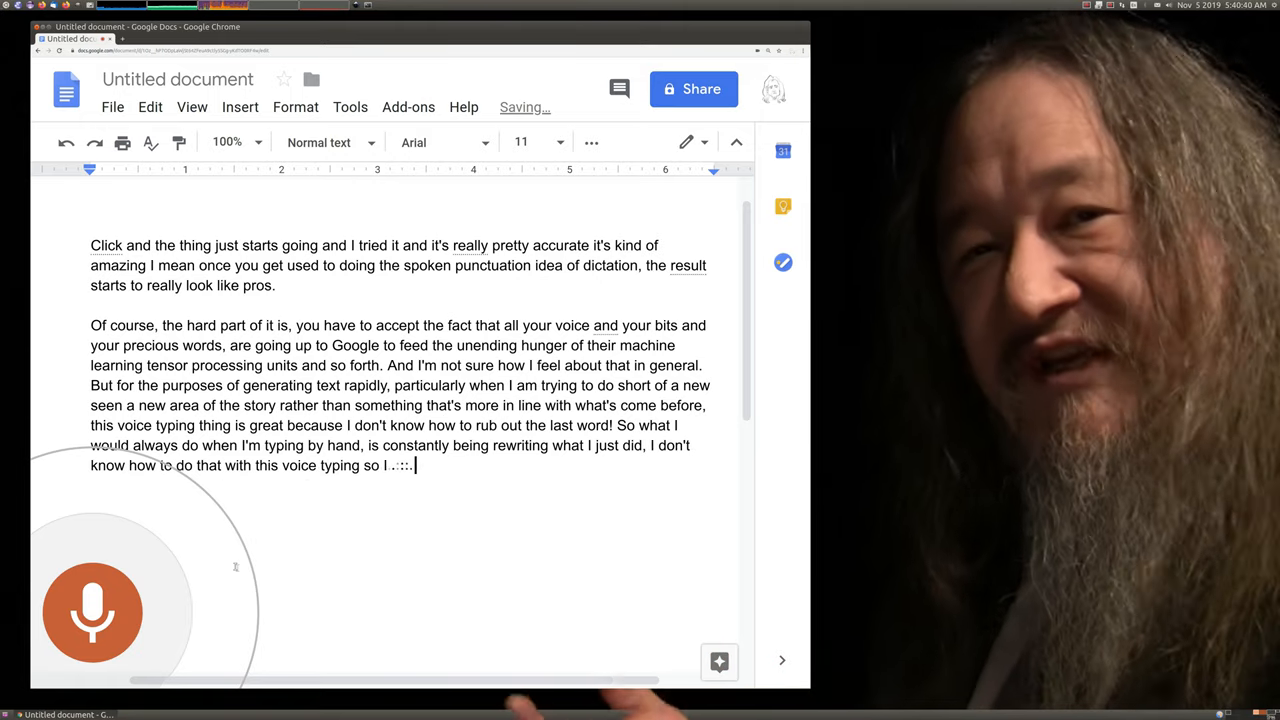
{"action": "type", "text": "just restate the whole"}
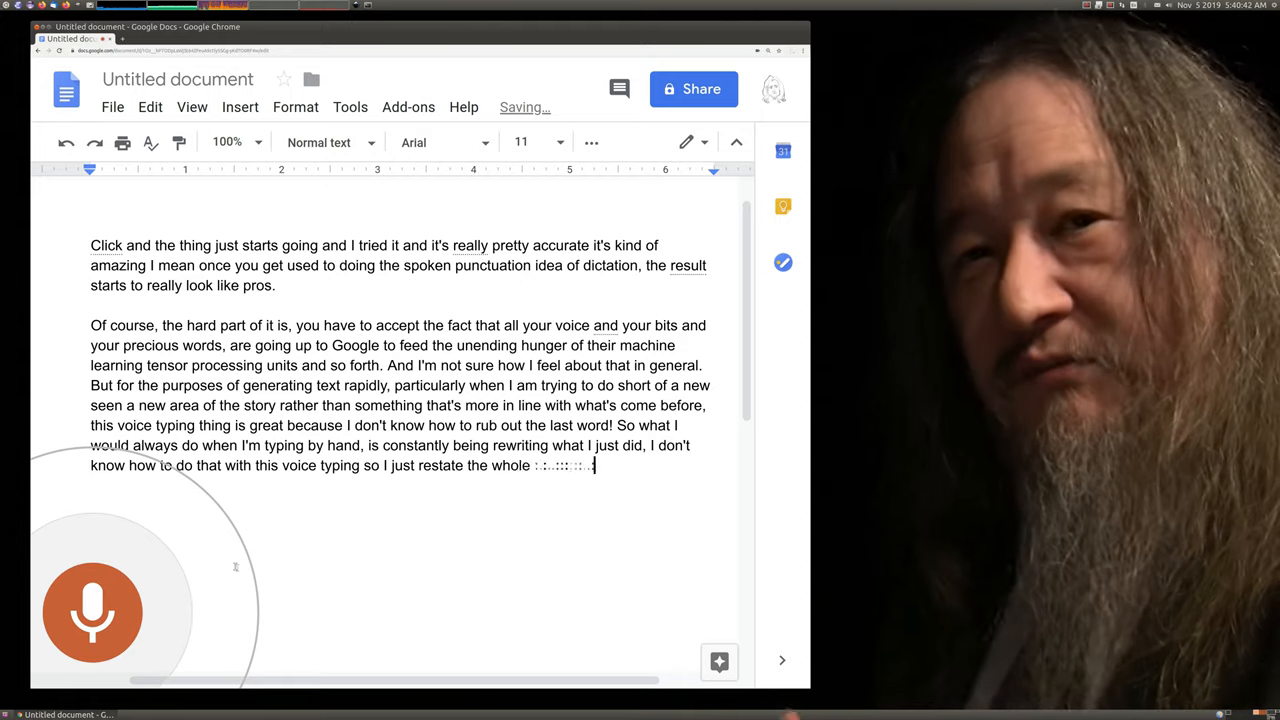
{"action": "type", "text": "sentence or just move on to the next"}
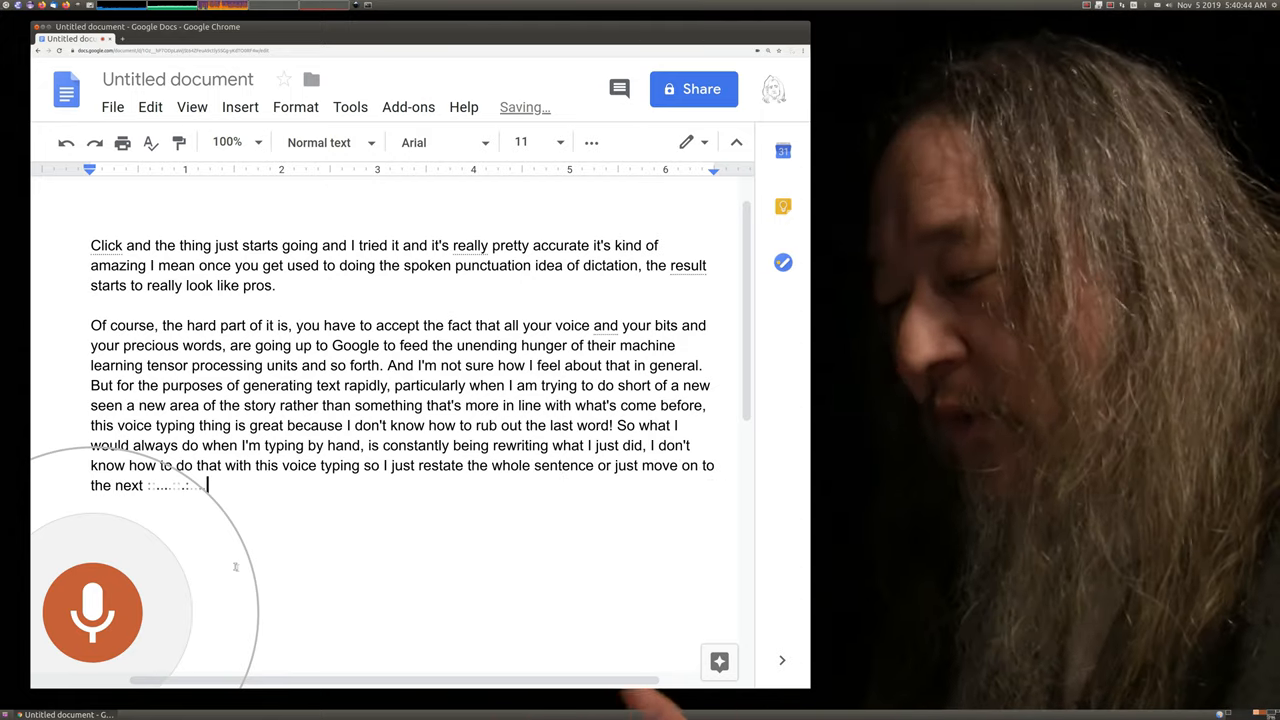
{"action": "type", "text": "sentence knowing that it's text to be edited later"}
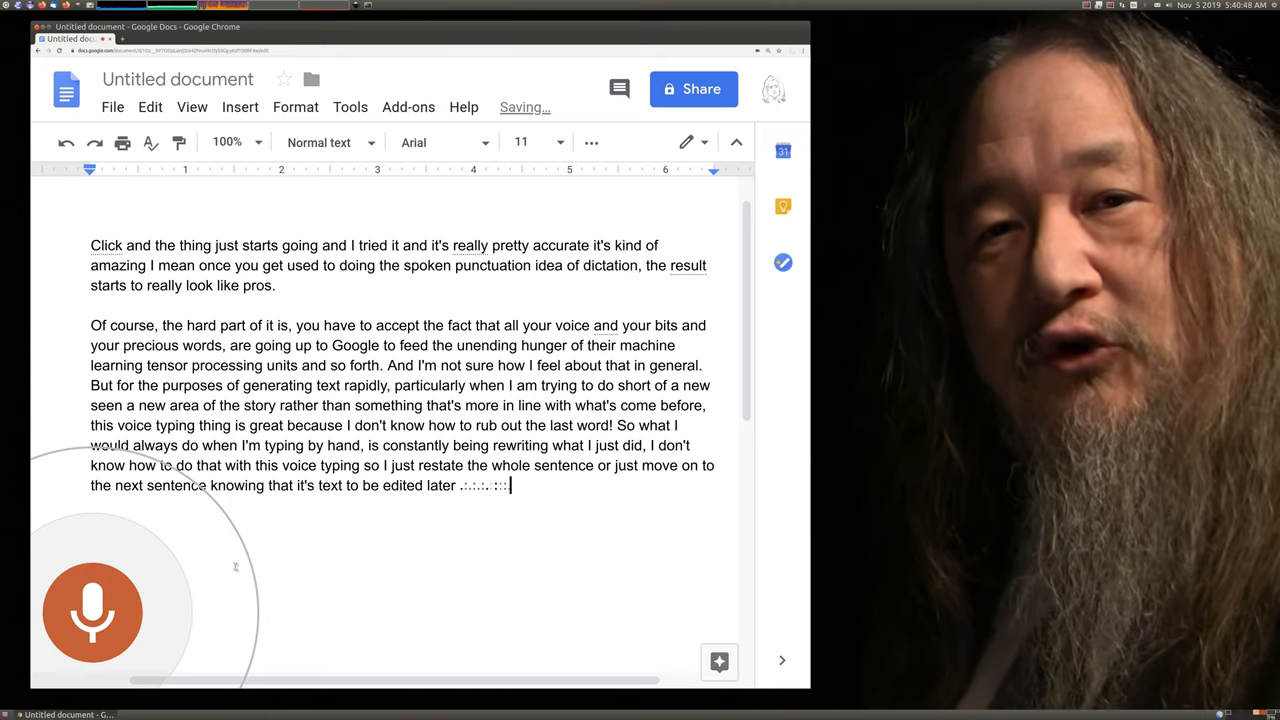
{"action": "type", "text": "anyway.."}
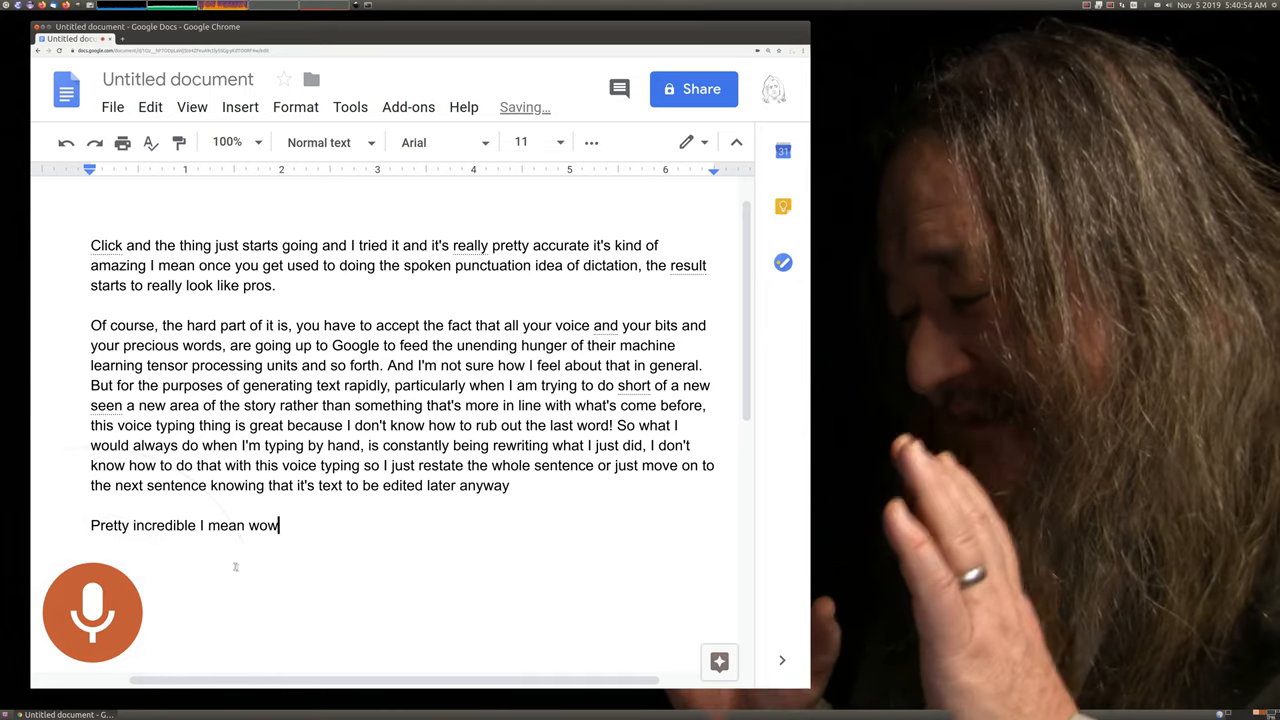
Dictate 'so I have used this now,' into the third paragraph after 'wow'.
{"action": "type", "text": "so I have used ..:."}
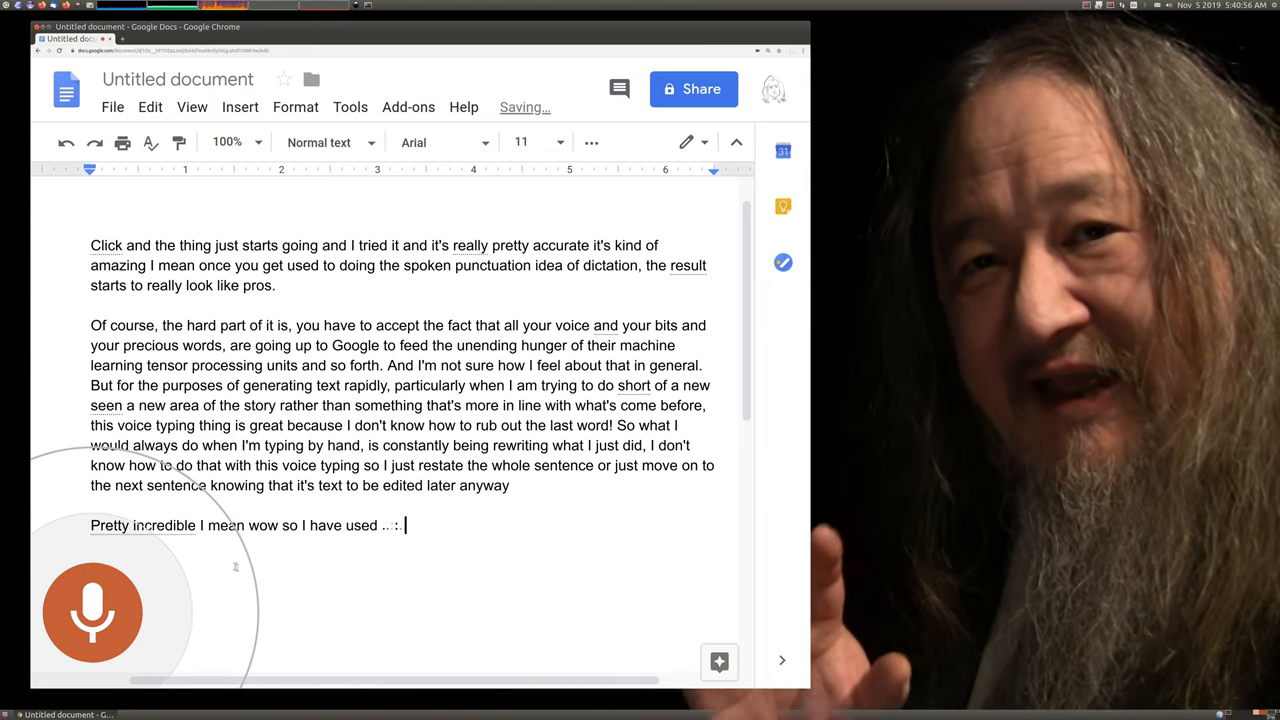
{"action": "type", "text": "this now,"}
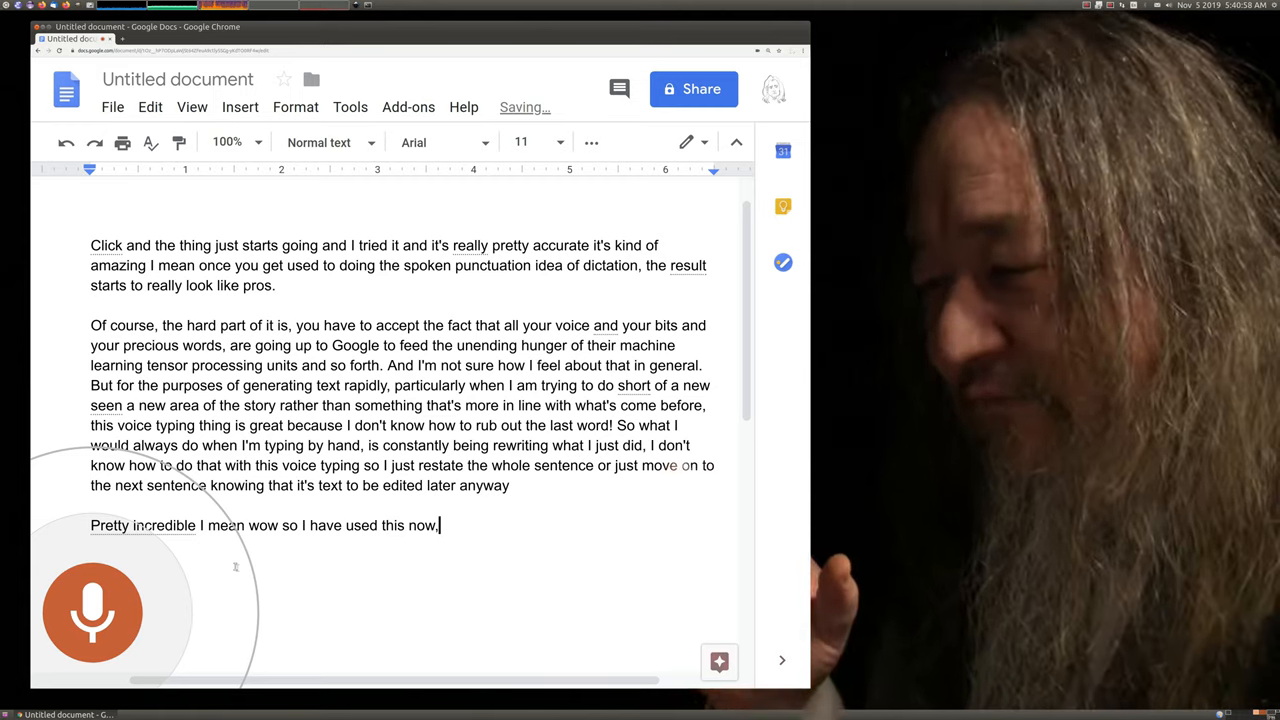